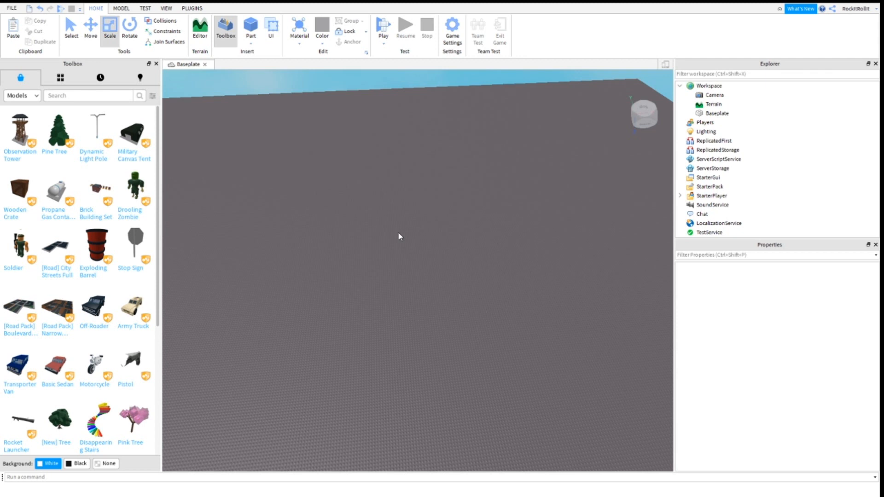
pyautogui.moveTo(321, 257)
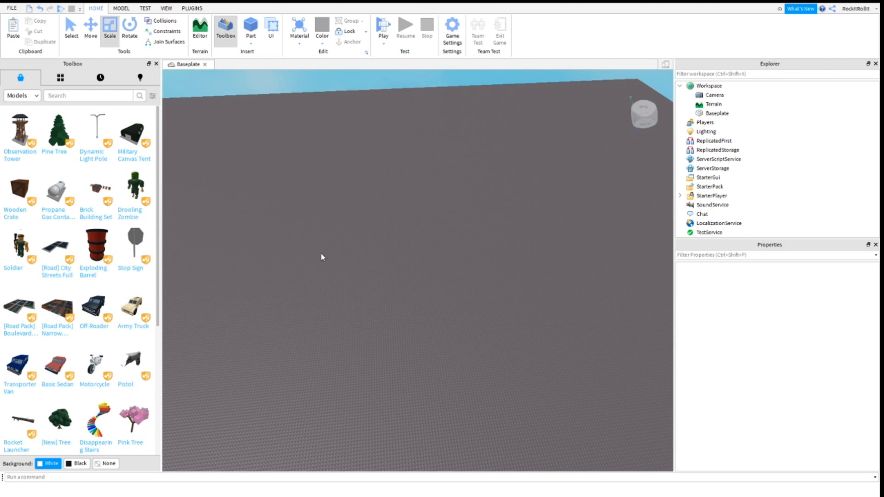
pyautogui.moveTo(398, 338)
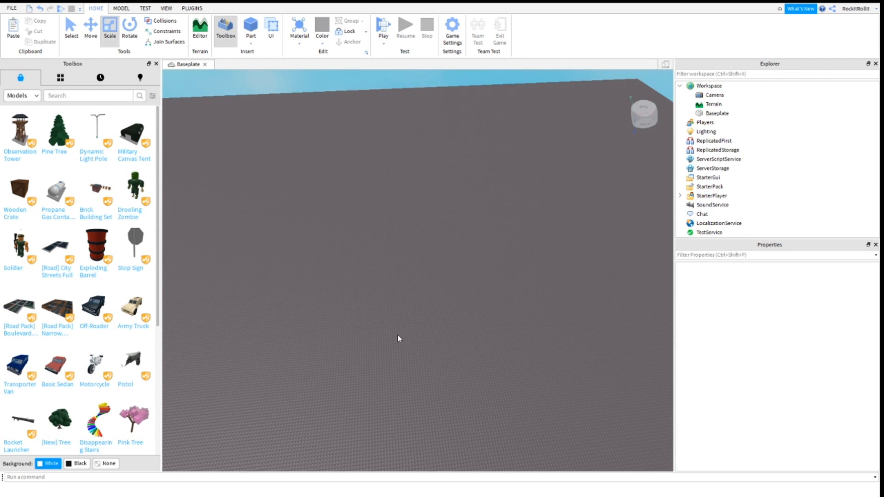
pyautogui.moveTo(344, 294)
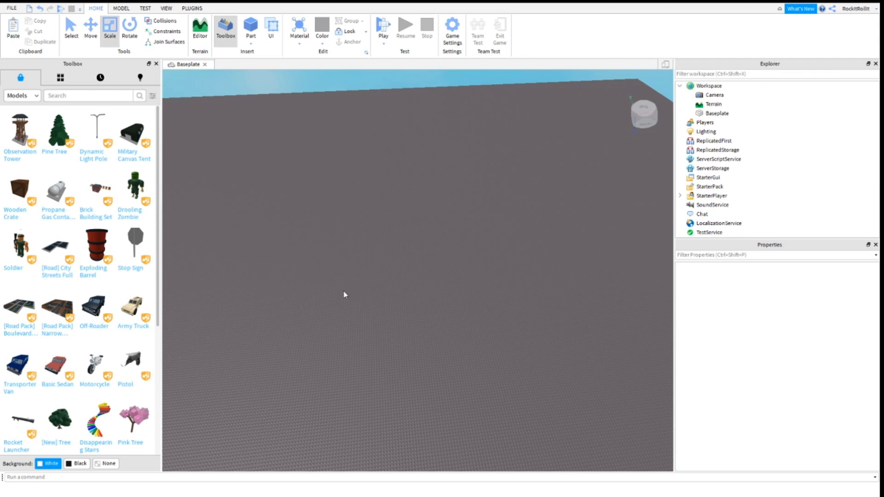
pyautogui.moveTo(324, 289)
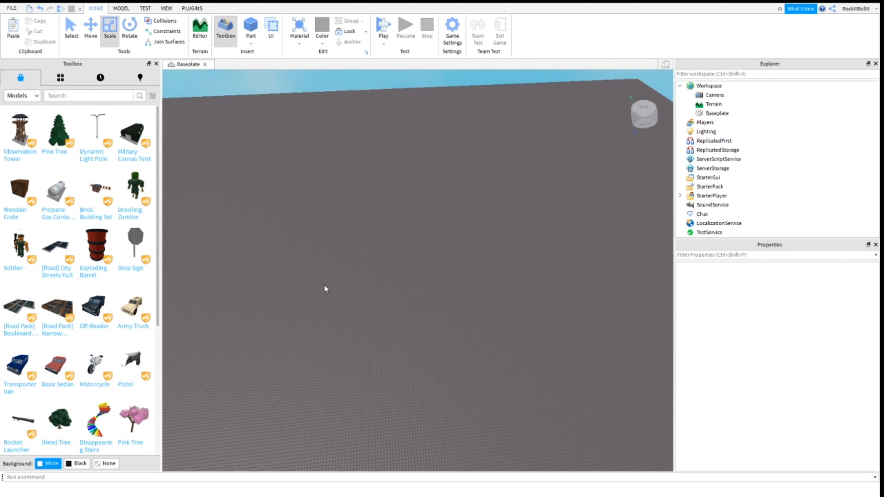
pyautogui.moveTo(411, 238)
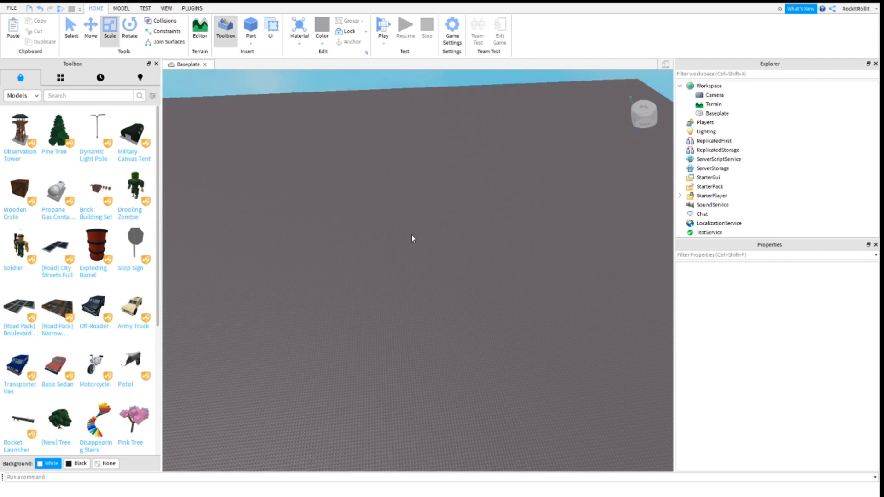
# Add a Workspace folder named SoundRegions, then insert new Parts onto the baseplate
pyautogui.click(713, 95)
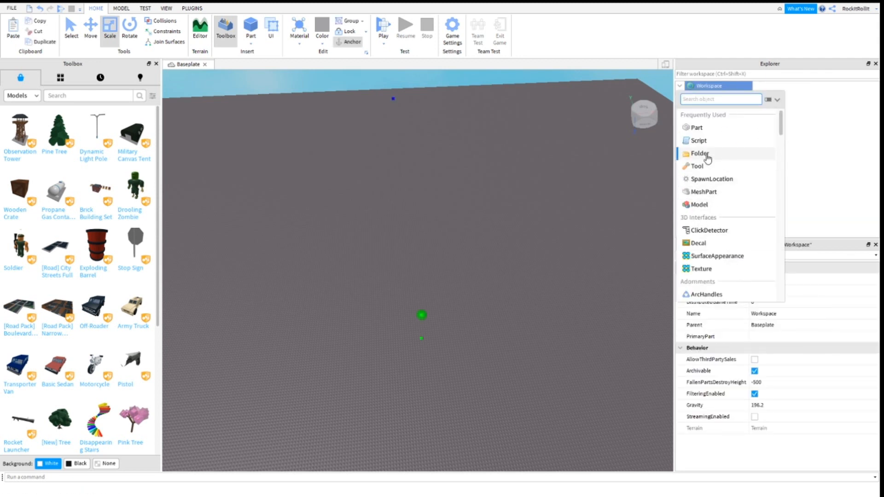
pyautogui.click(700, 154)
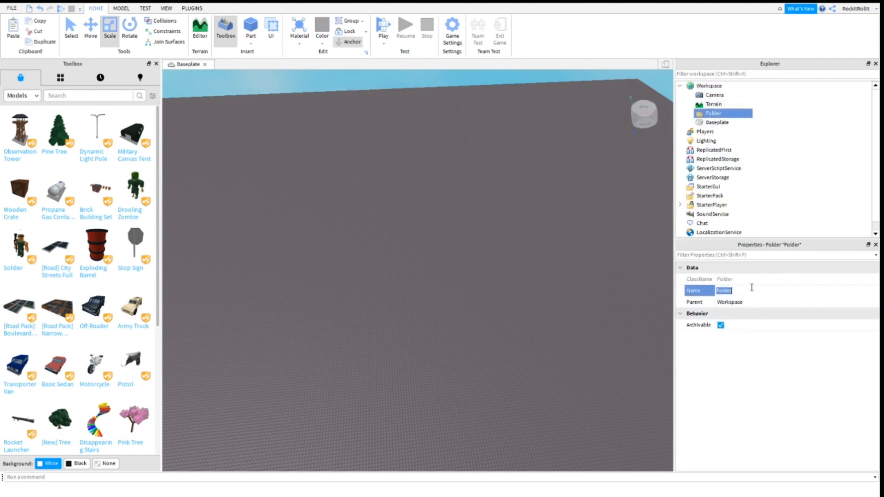
pyautogui.write('SoundRegions')
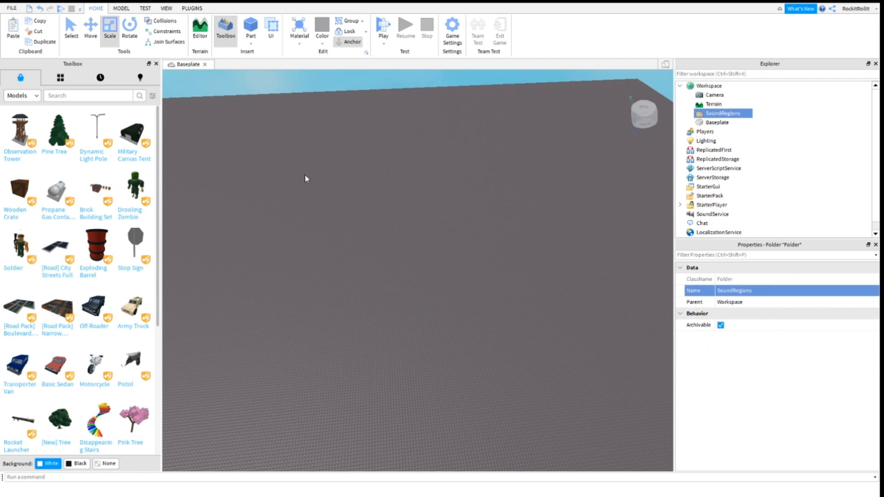
pyautogui.click(251, 27)
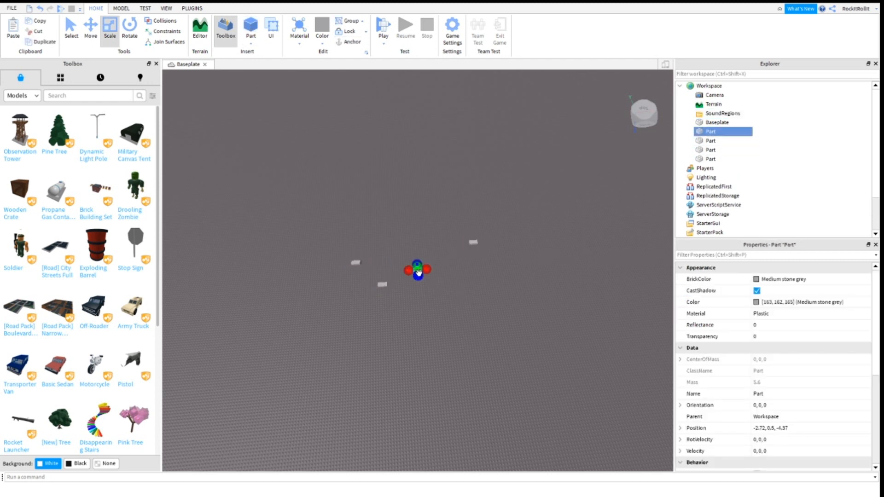
# Drag the scale handles to enlarge the small parts into large blocks, one stretched long
pyautogui.moveTo(417, 269); pyautogui.dragTo(522, 313)
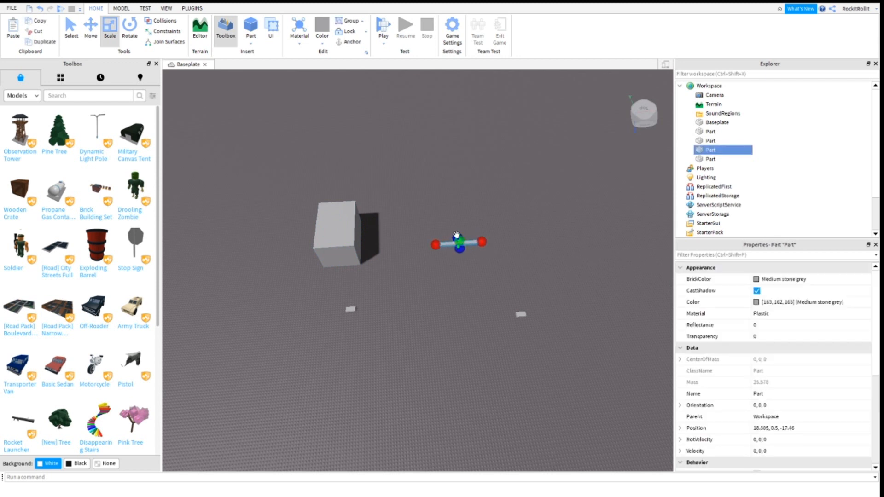
pyautogui.moveTo(457, 239); pyautogui.dragTo(462, 179)
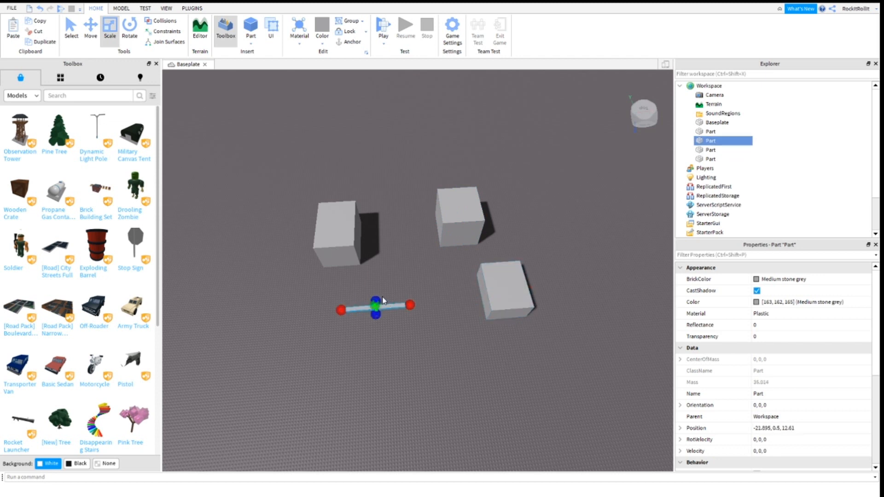
pyautogui.moveTo(375, 283); pyautogui.dragTo(374, 311)
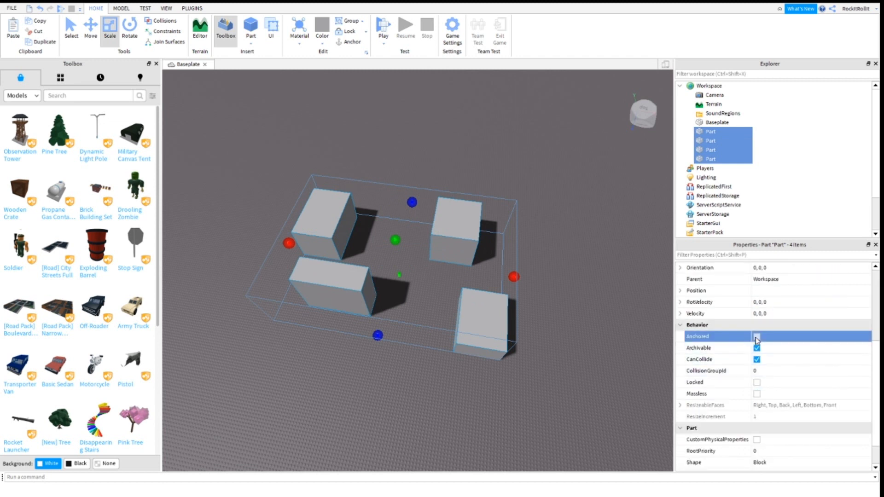
# Anchor the four blocks and rename them Sound1, Sound2, Sound3 and Sound4
pyautogui.click(757, 340)
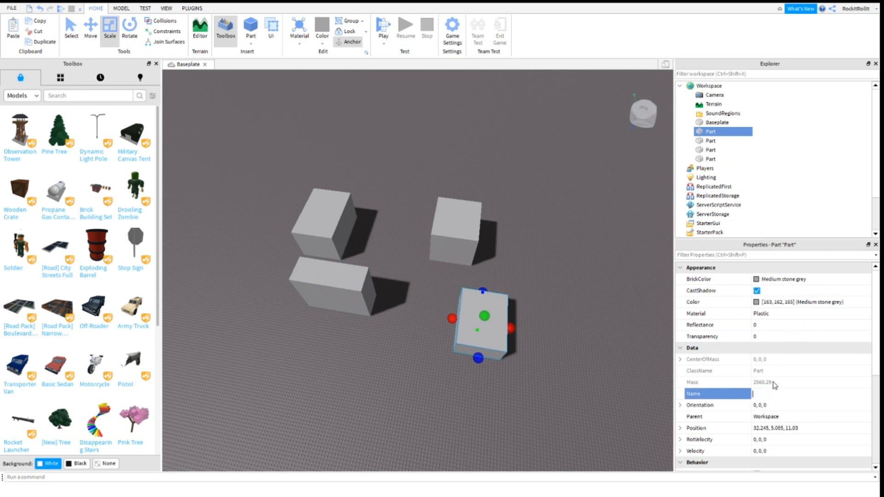
pyautogui.write('Sound1')
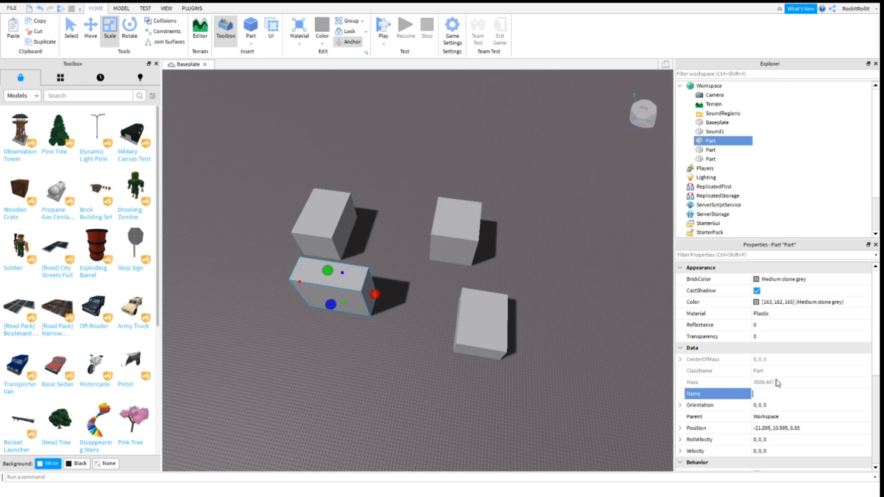
pyautogui.write('Sound2')
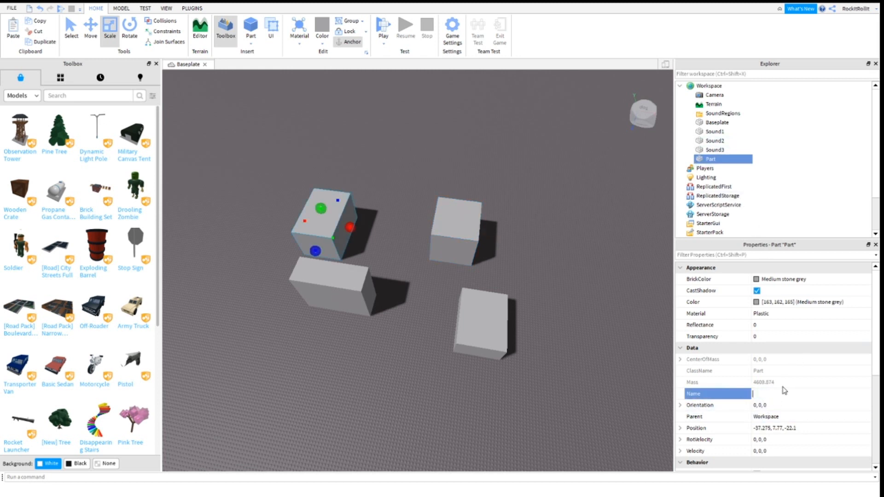
pyautogui.write('Sound4')
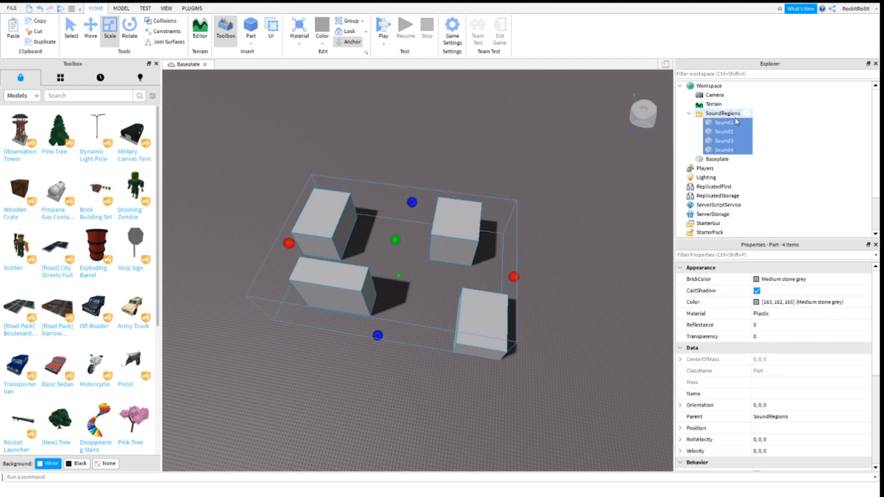
# Search 'local' in Workspace's insert list and add a LocalScript
pyautogui.click(714, 95)
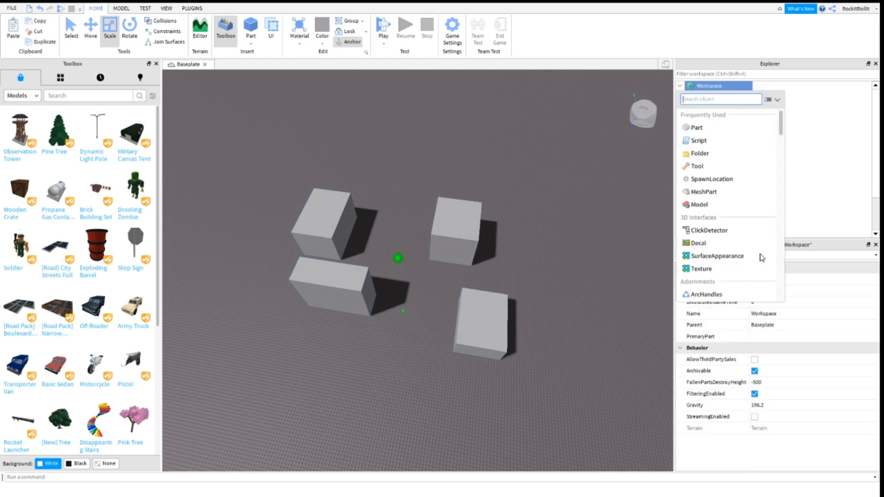
pyautogui.write('local')
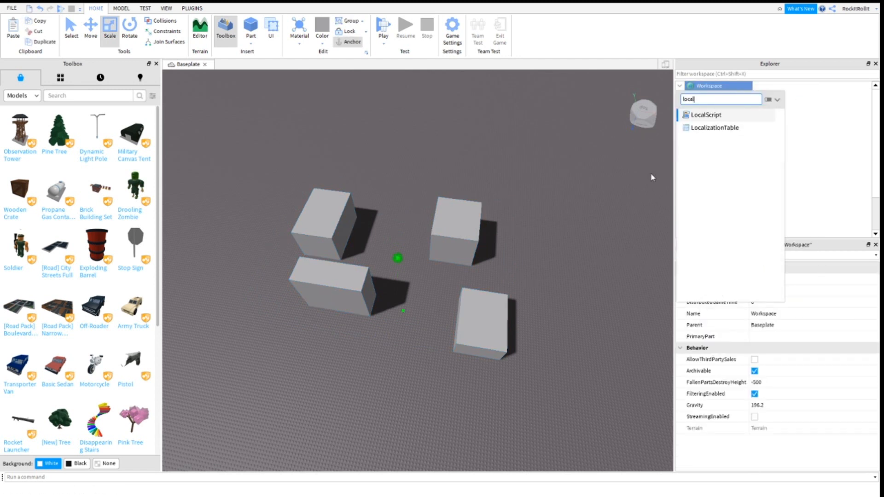
pyautogui.doubleClick(704, 115)
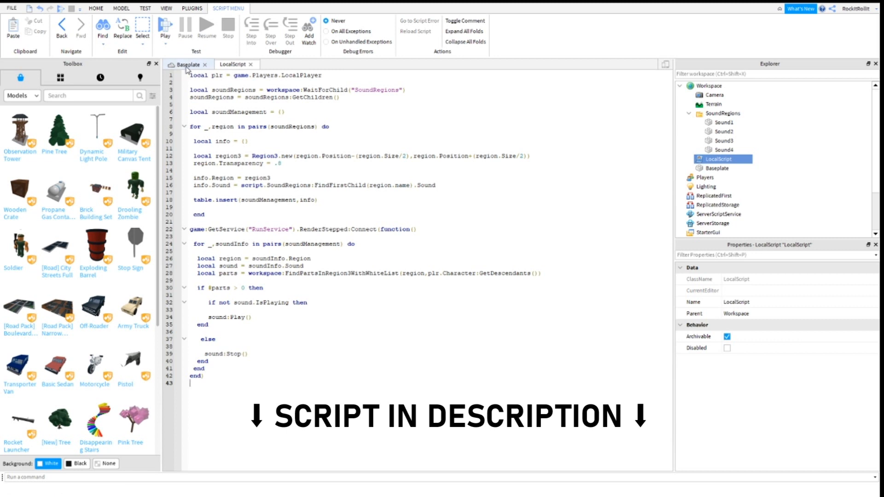
pyautogui.moveTo(187, 63)
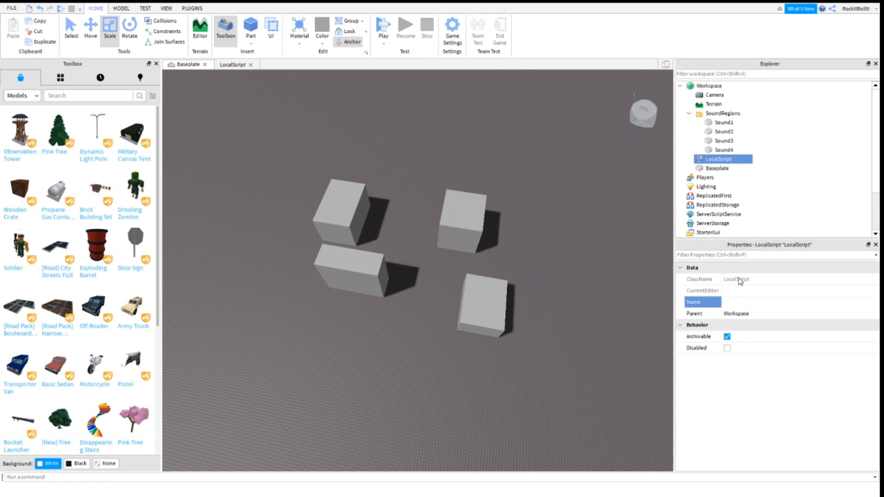
# Rename the script SoundManager and insert a folder named SoundRegions inside it
pyautogui.write('SoundManager')
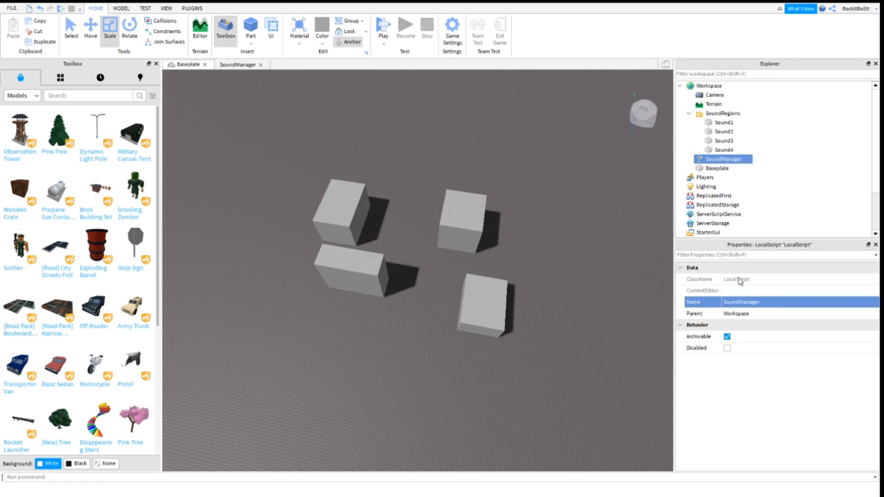
pyautogui.rightClick(722, 159)
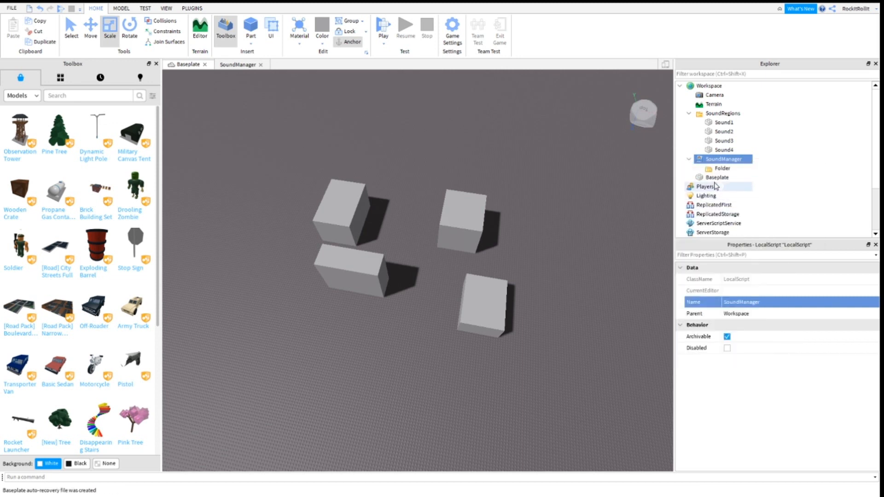
pyautogui.click(722, 168)
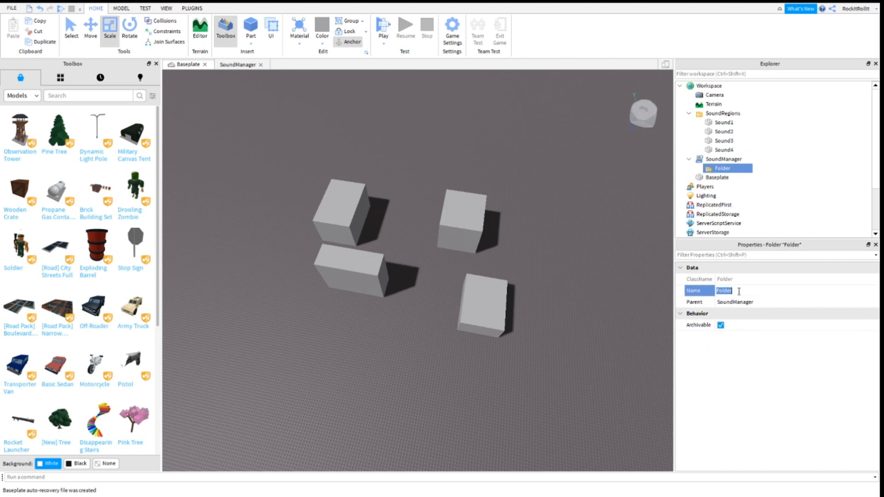
pyautogui.write('s')
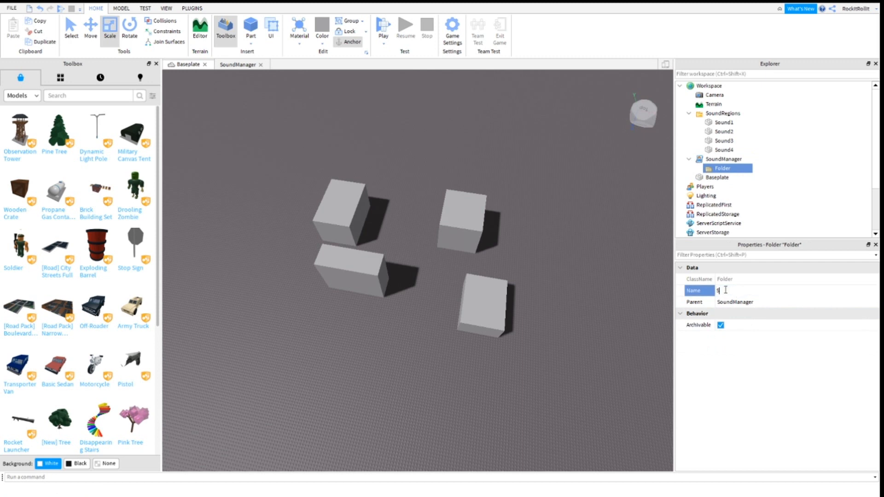
pyautogui.write('SoundRegions')
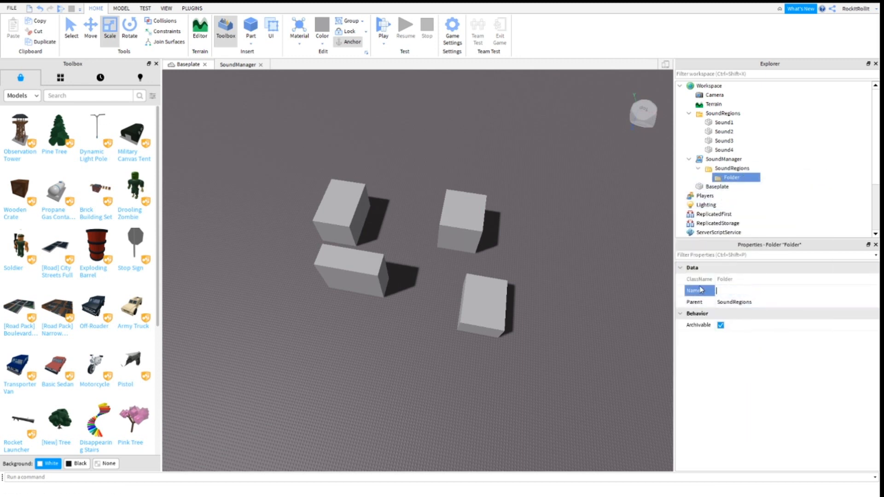
# Name the subfolders Sound1 and Sound2, then select the next folder to rename
pyautogui.write('Sound1')
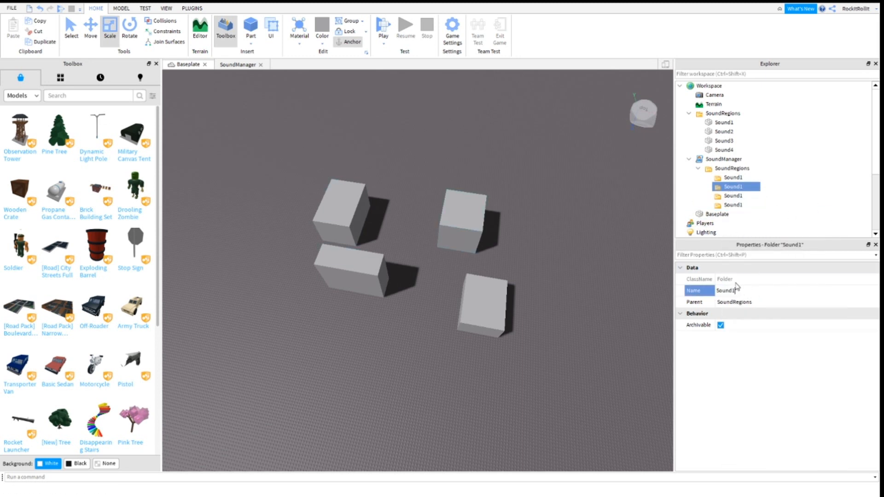
pyautogui.write('Sound2')
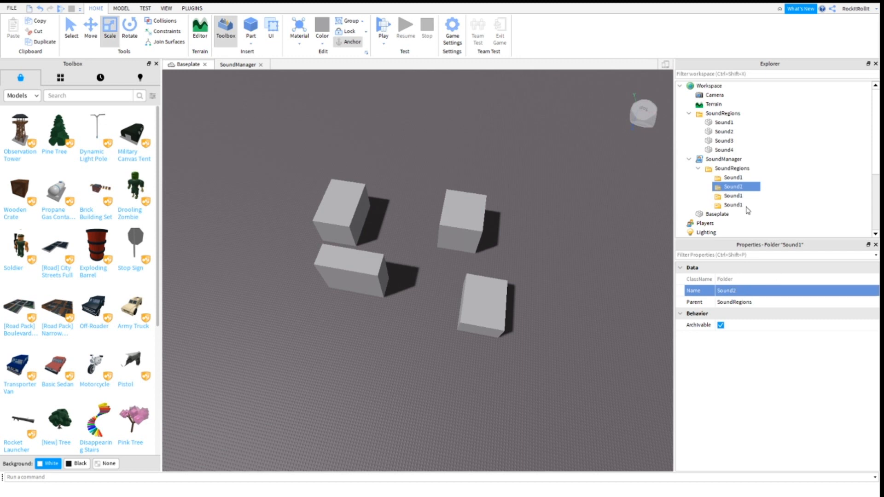
pyautogui.click(733, 196)
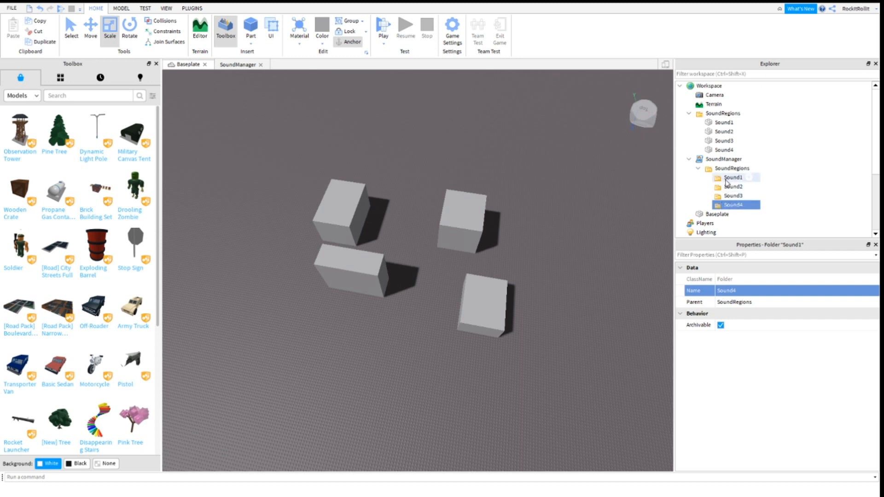
# Switch the Toolbox to Audio and inspect the Do It (No Vox Fx) sound
pyautogui.click(21, 95)
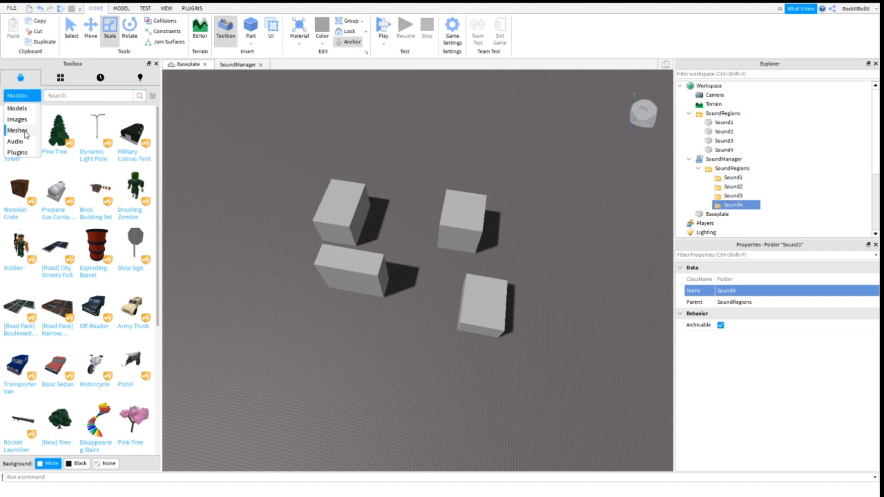
pyautogui.click(15, 131)
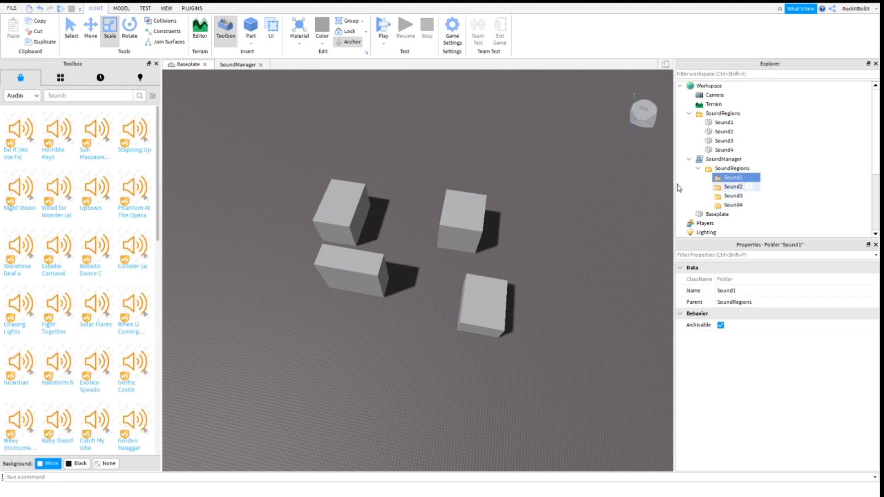
pyautogui.moveTo(18, 132)
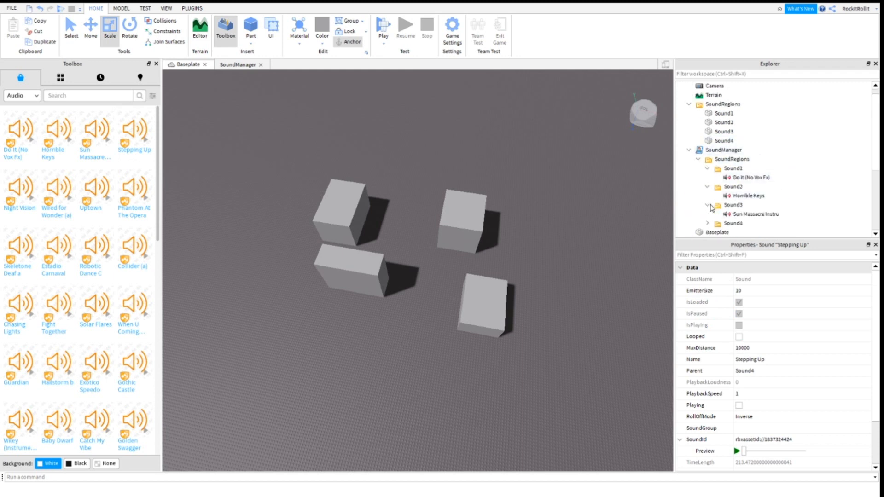
pyautogui.click(748, 176)
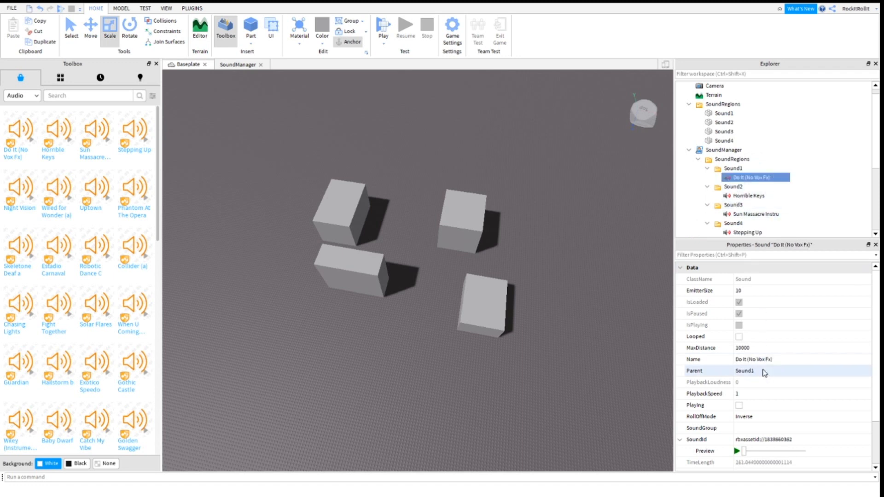
pyautogui.scroll(-3)
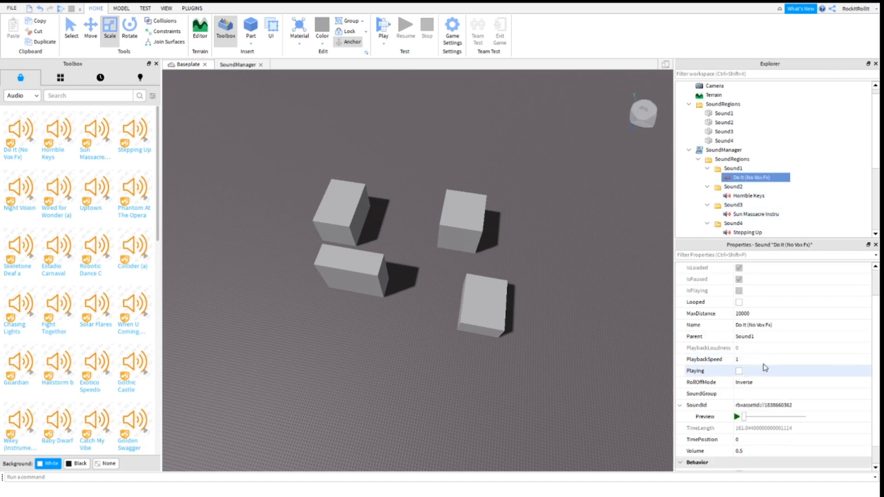
pyautogui.click(733, 204)
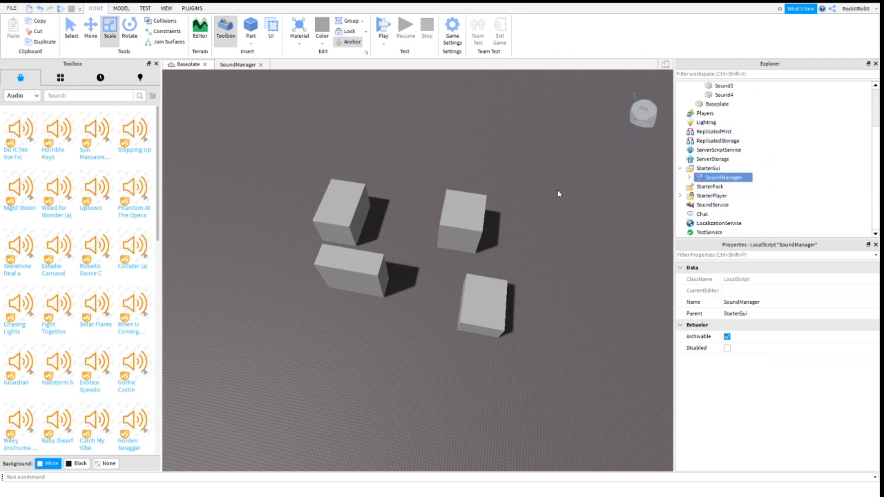
# Start a playtest of the place, then stop it
pyautogui.click(383, 27)
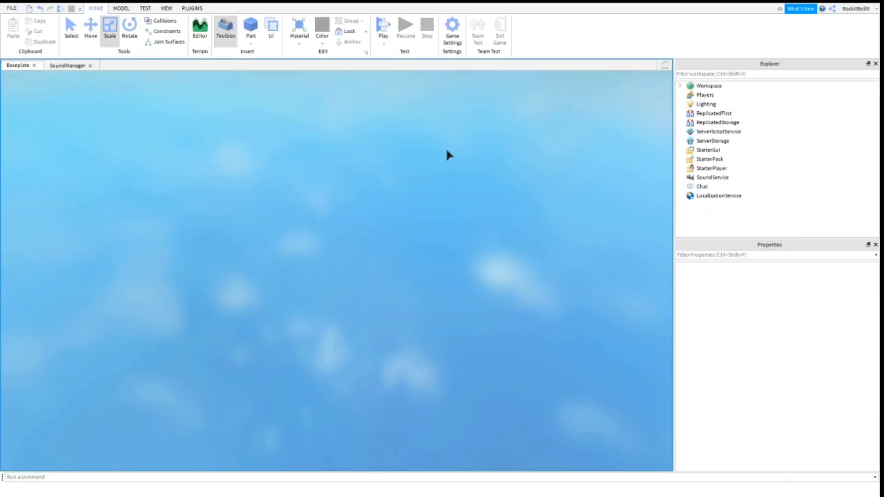
pyautogui.click(382, 28)
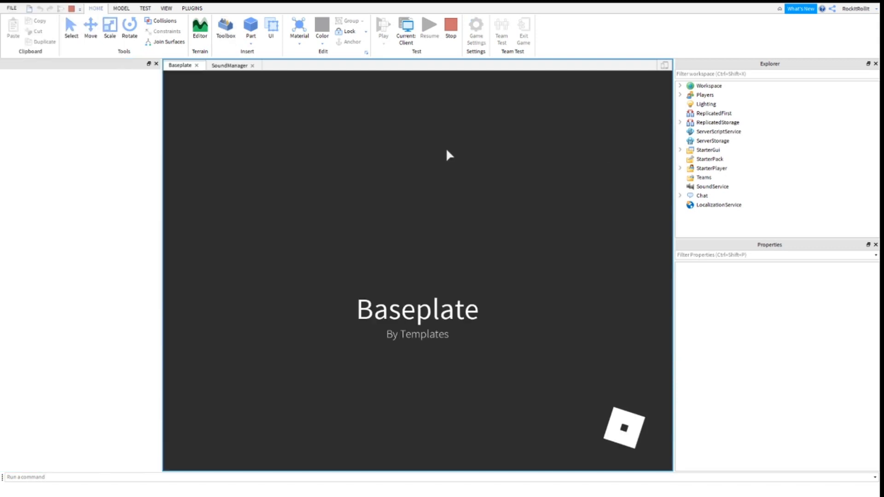
pyautogui.click(383, 28)
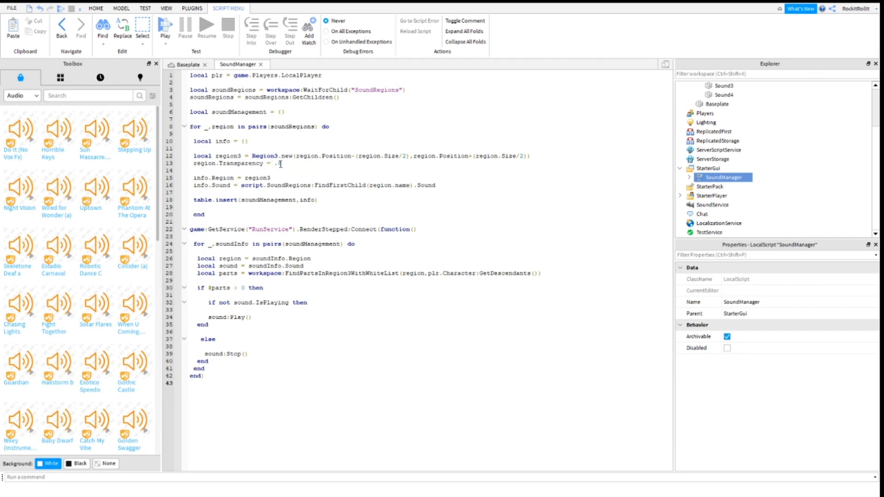
# Delete the stray character after region.Transparency = and launch another playtest
pyautogui.press('Backspace')
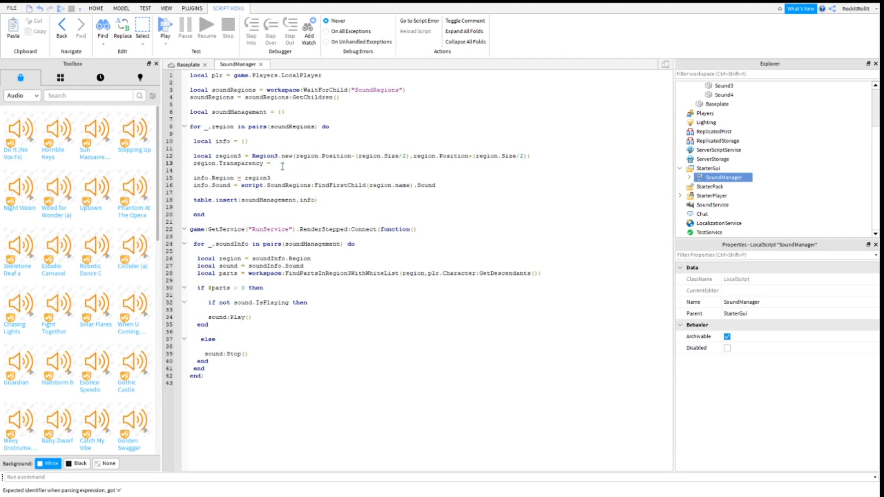
pyautogui.click(95, 8)
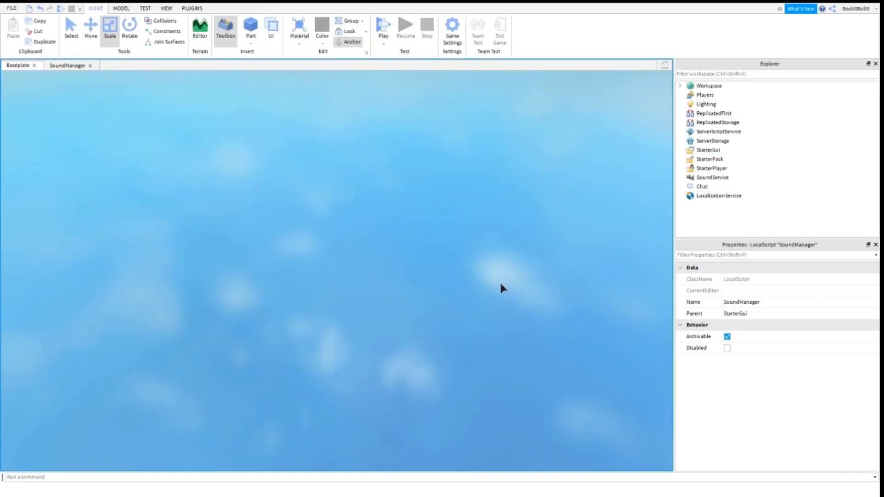
# Stop the second playtest to return to the Baseplate edit view
pyautogui.click(383, 26)
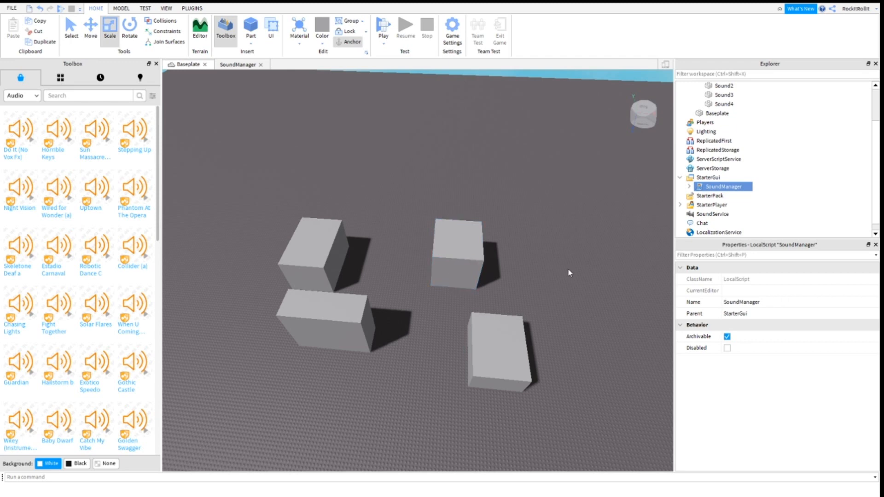
pyautogui.click(382, 28)
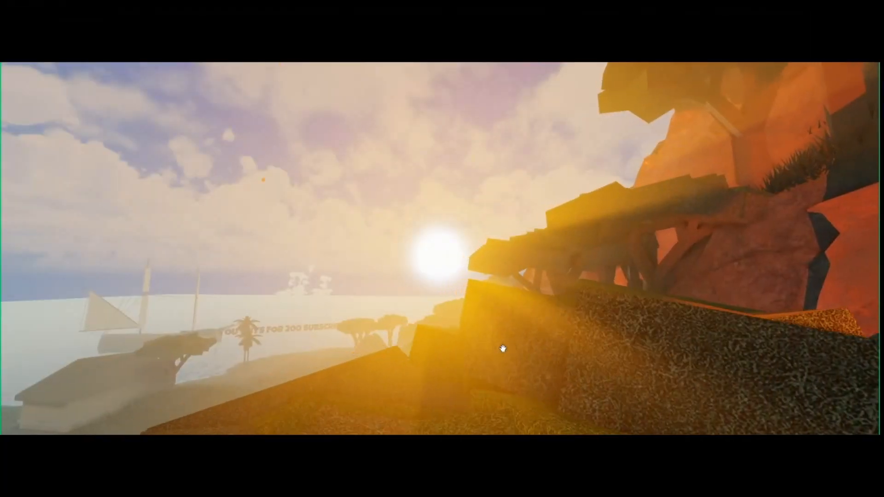